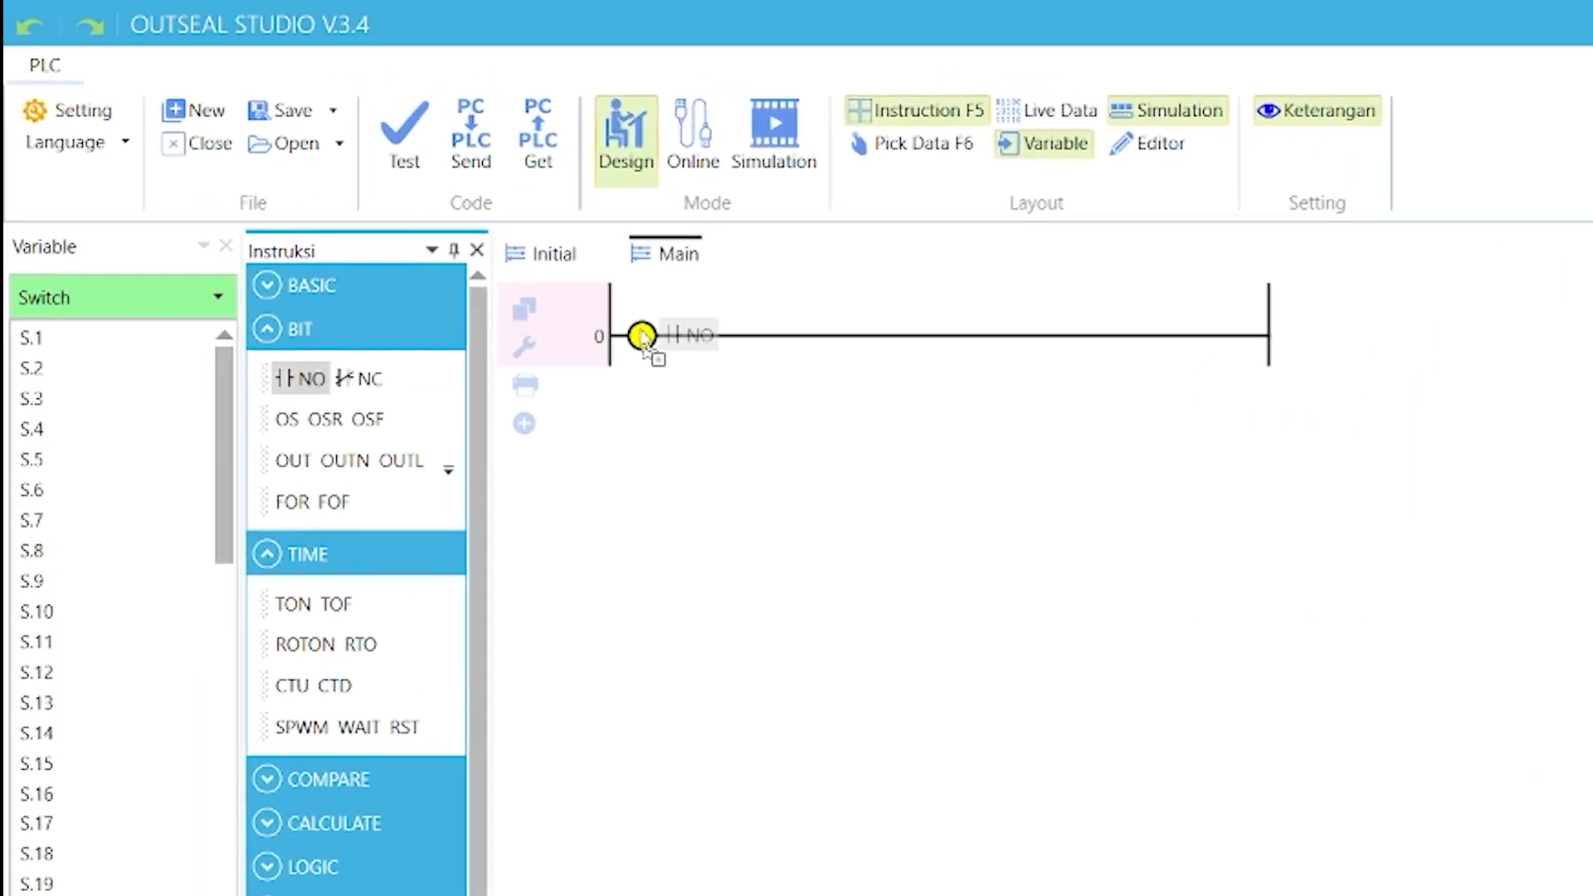
- Place a normally open contact S.1 on rung 0 driving an R.1 latch coil
left_click(28, 338)
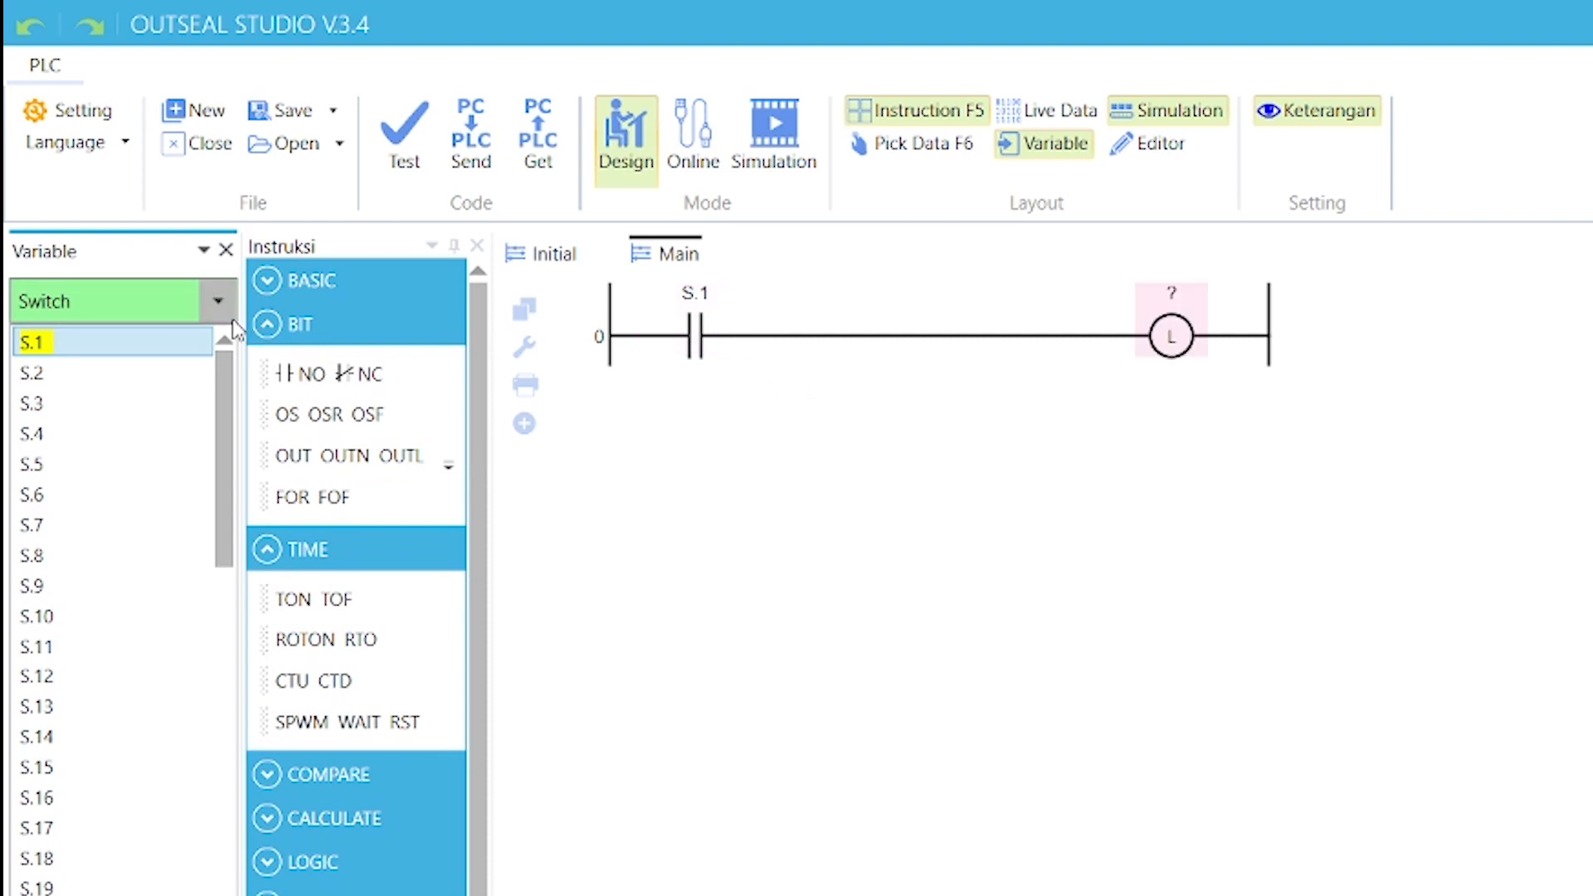
left_click(218, 302)
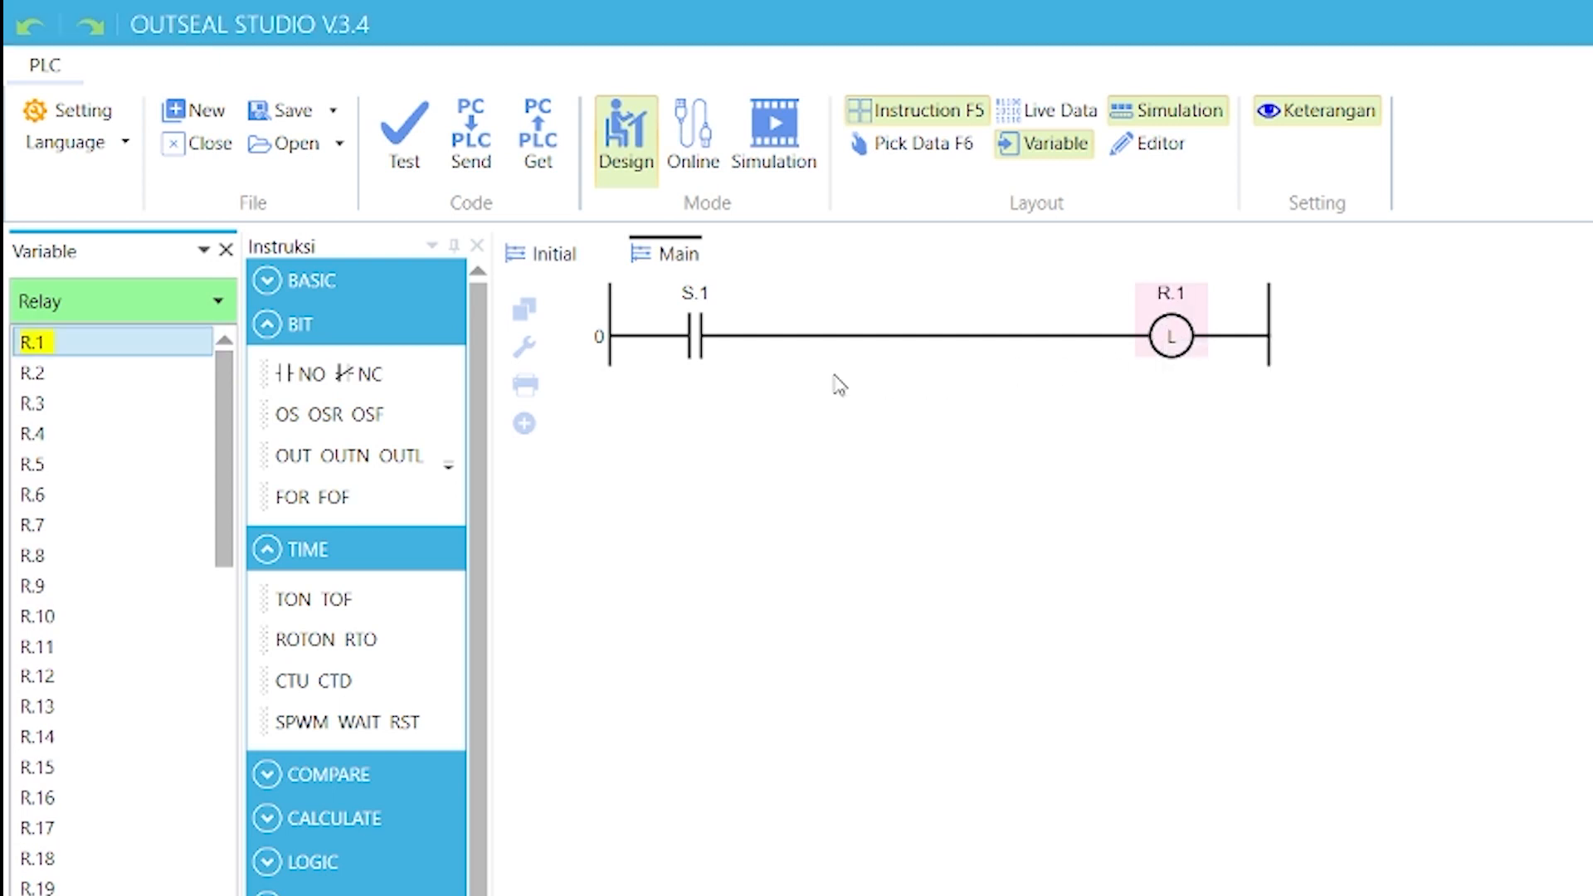
- Add rung 1 with contact S.2 unlatching R.1 and start the simulation
left_click(522, 423)
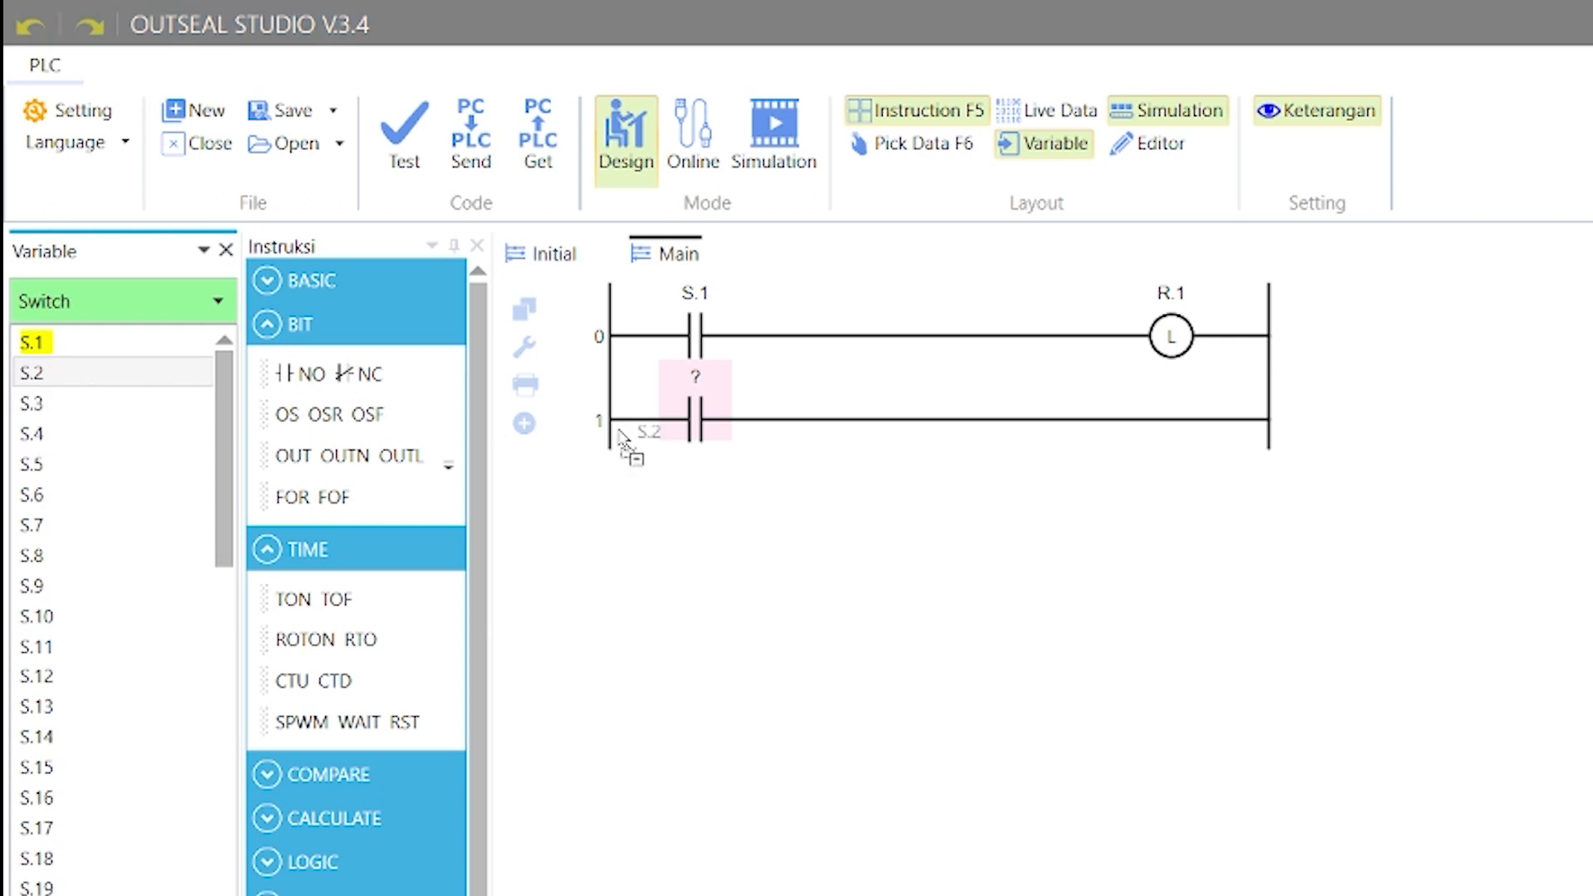
left_click(75, 372)
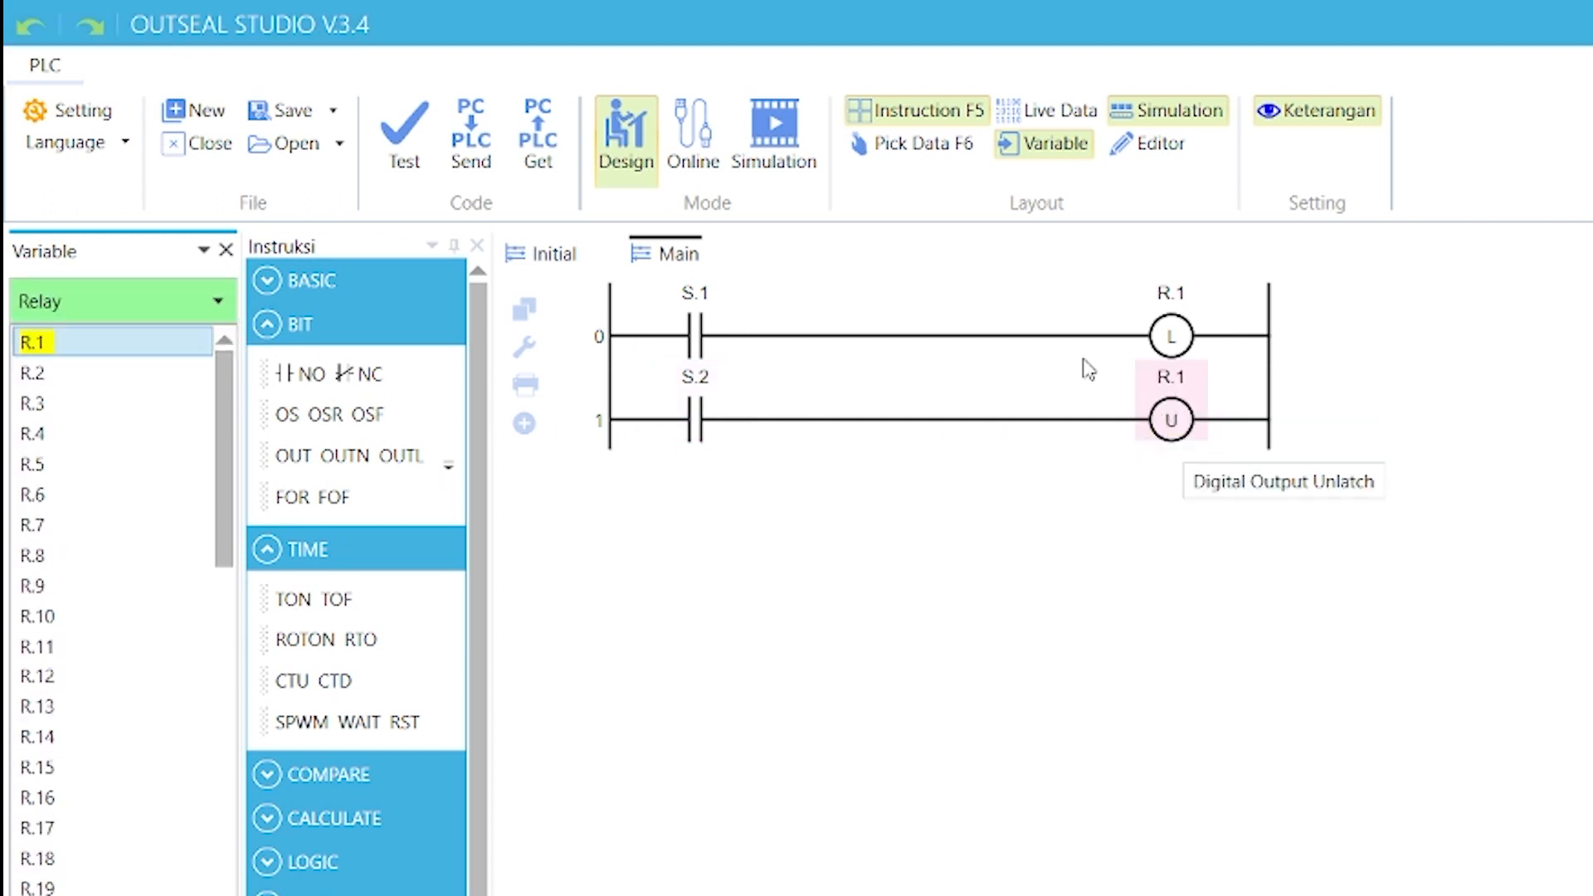
left_click(774, 130)
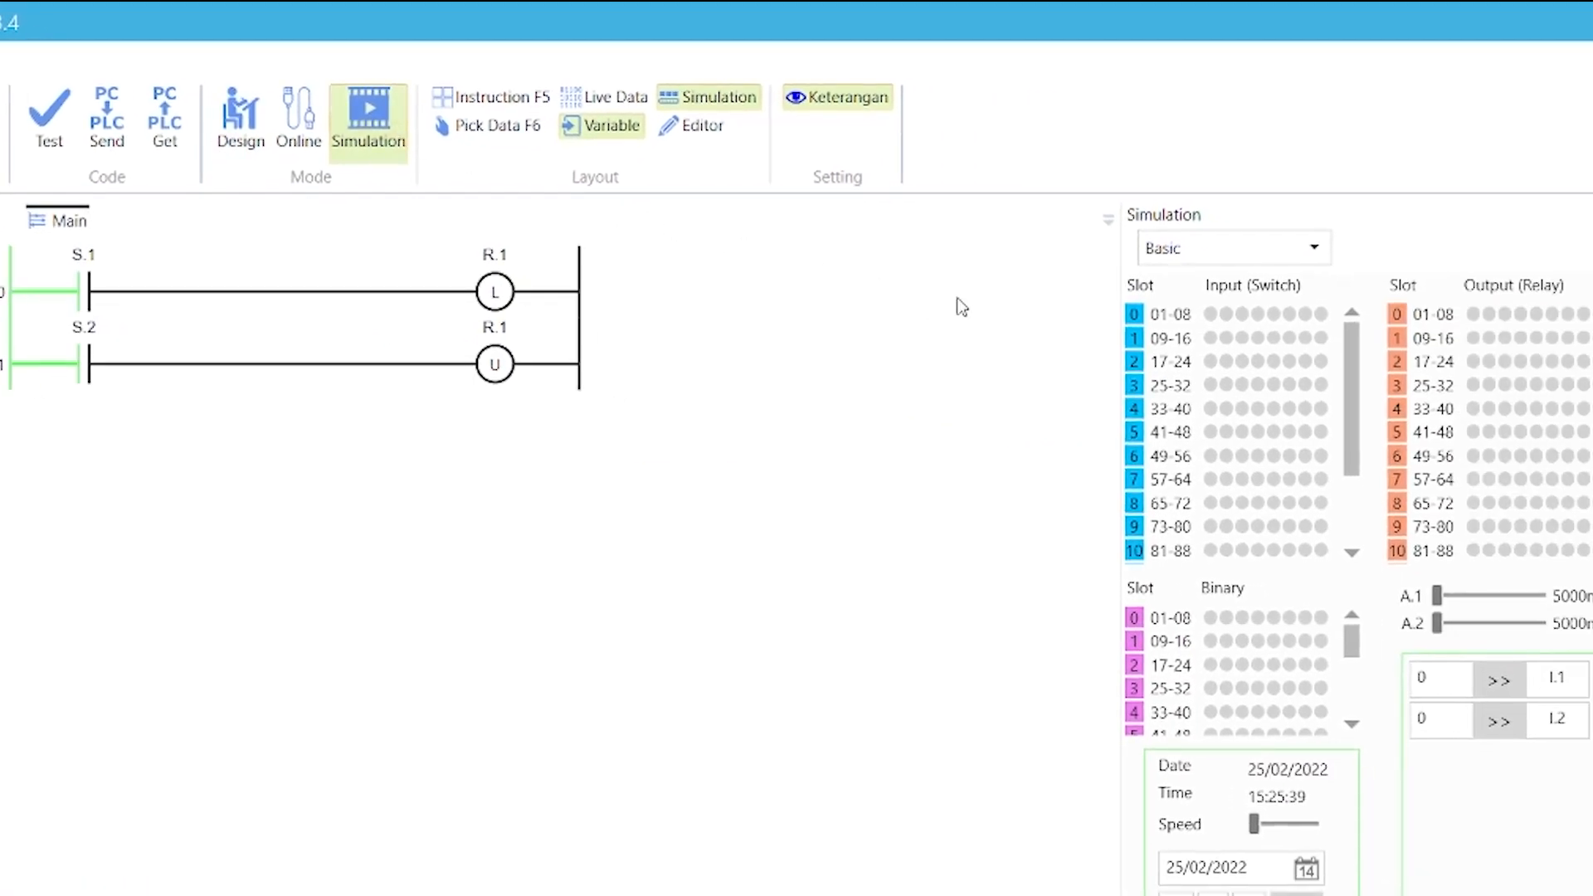
left_click(1211, 319)
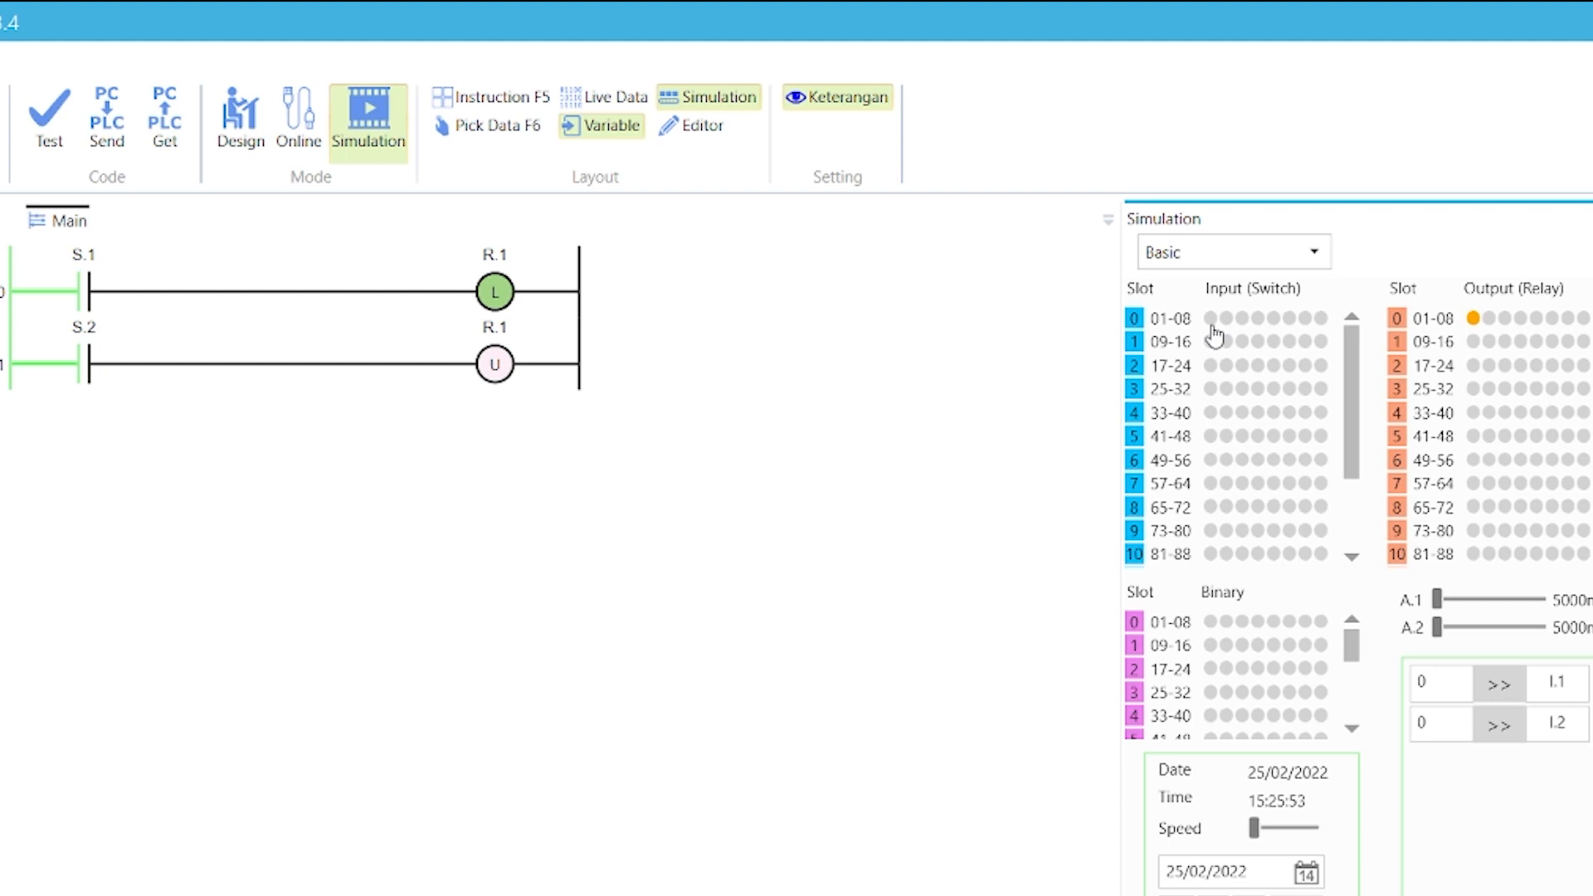
mouse_move(1225, 331)
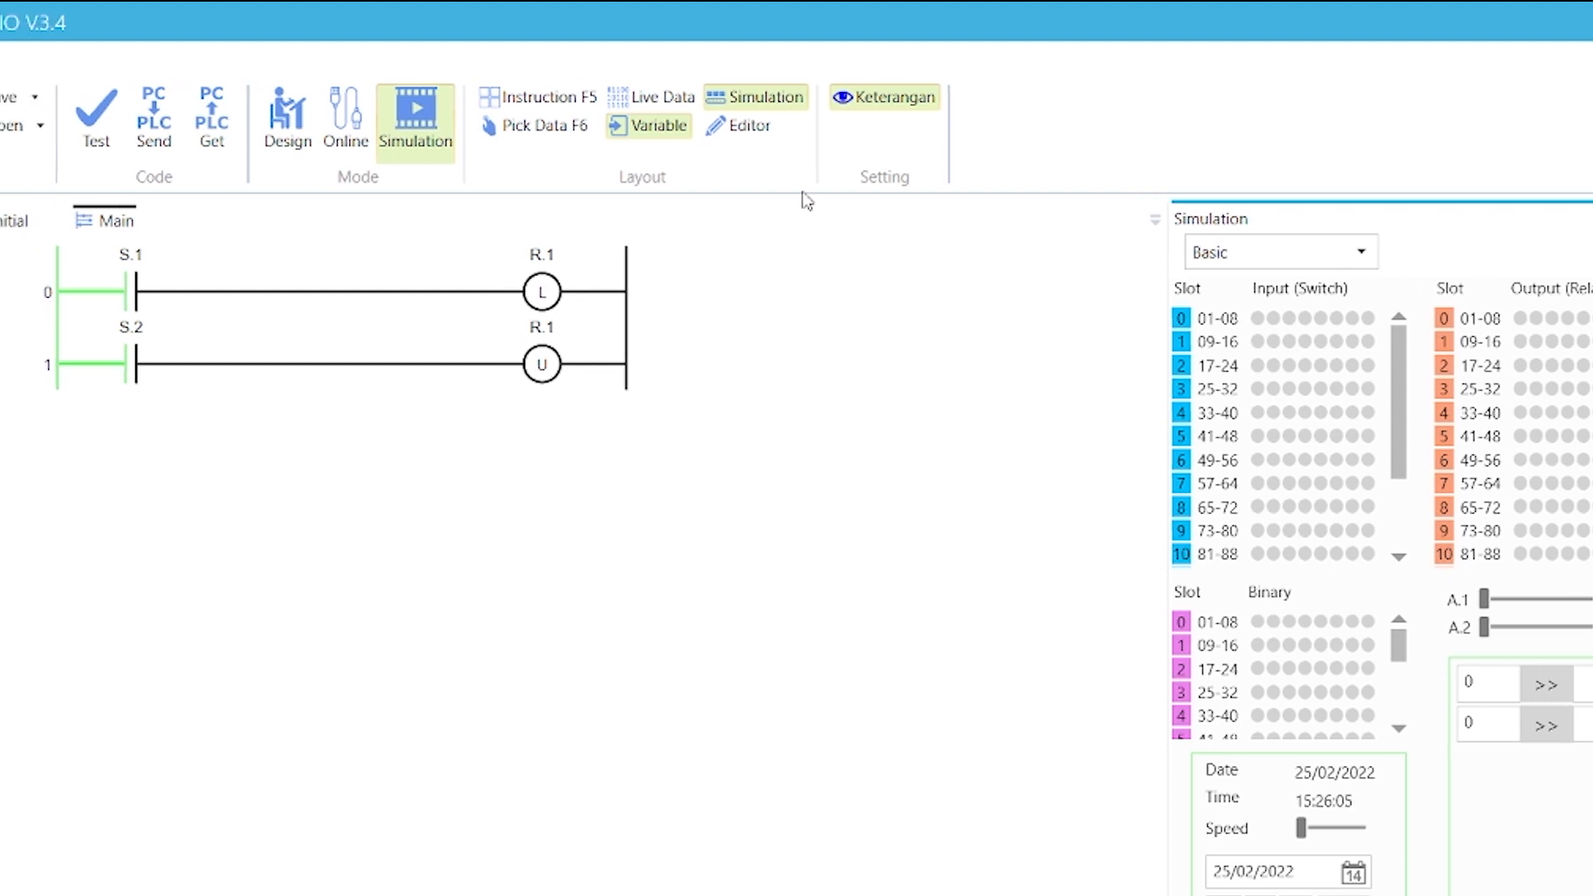
- Return to design mode and confirm Nano V5 on COM4 in the hardware settings
left_click(289, 116)
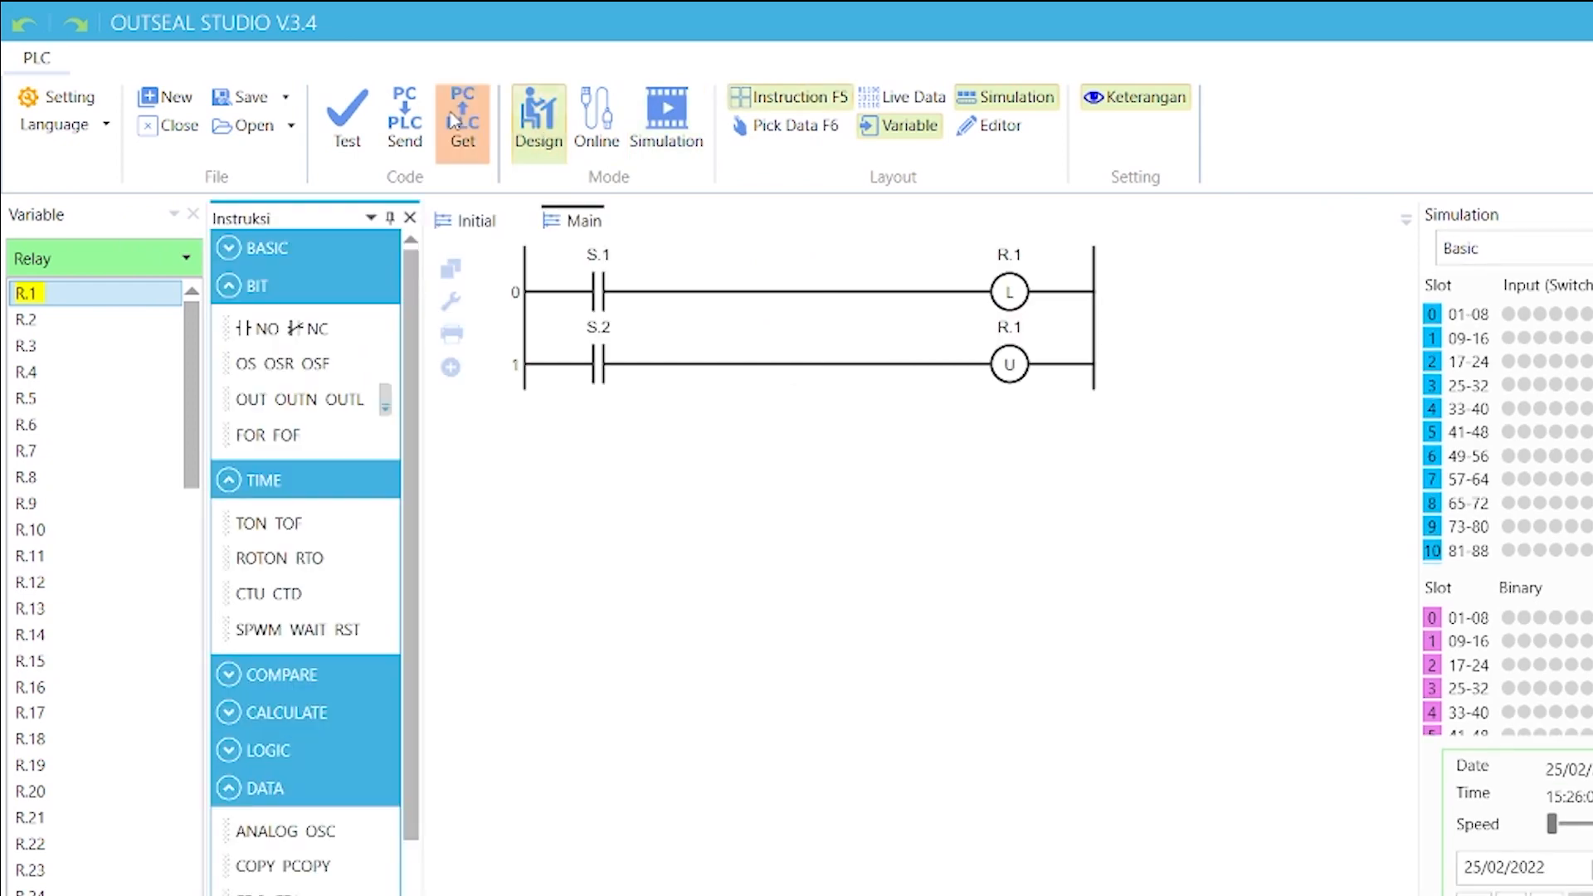
left_click(48, 96)
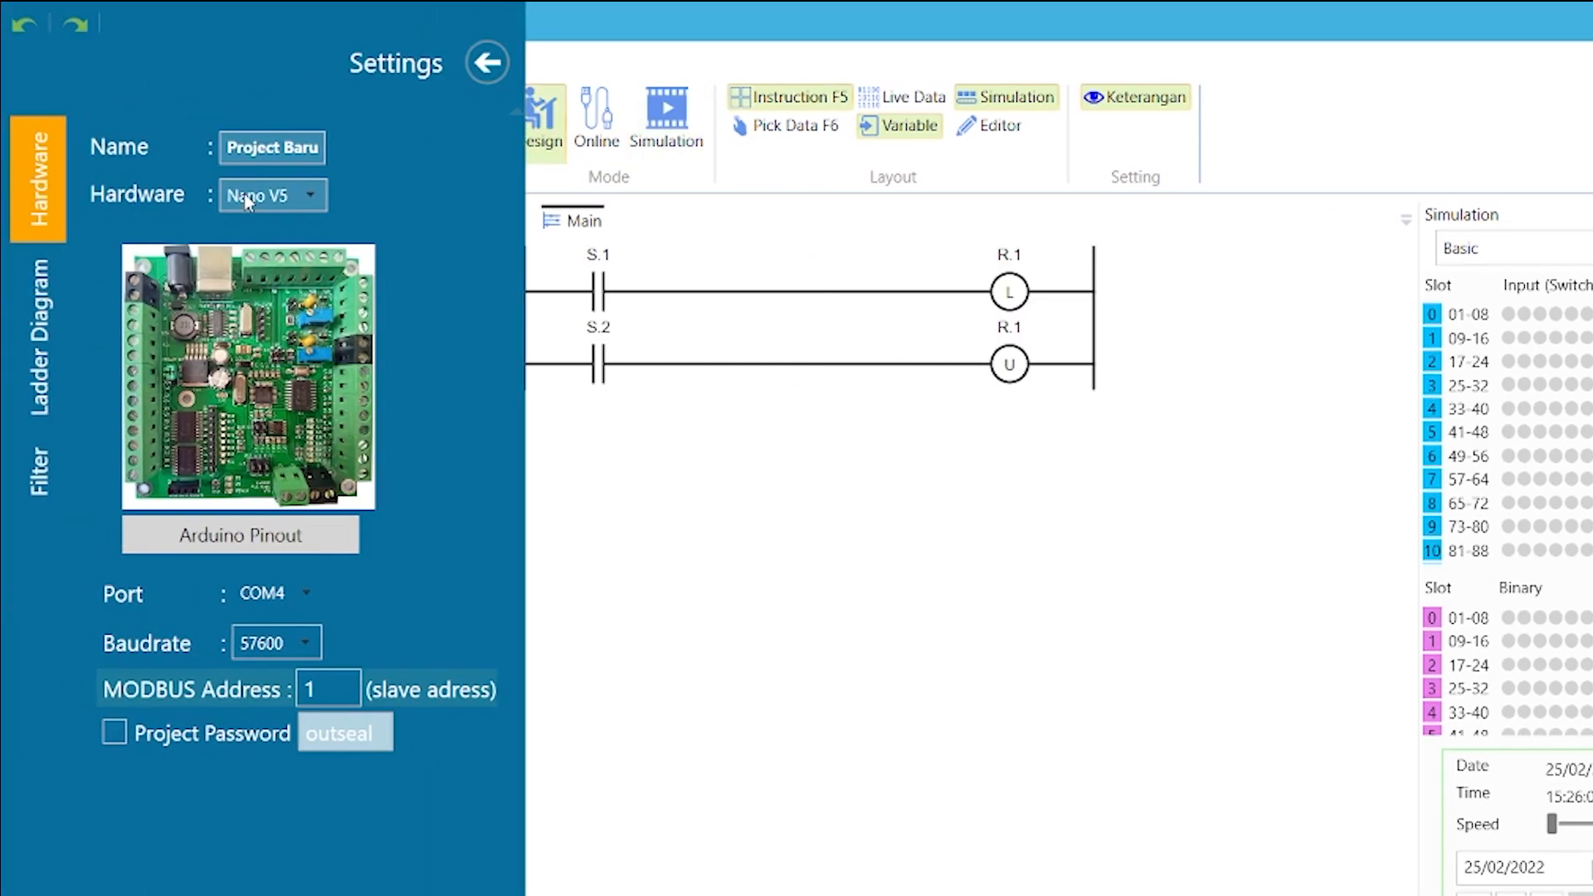
mouse_move(320, 444)
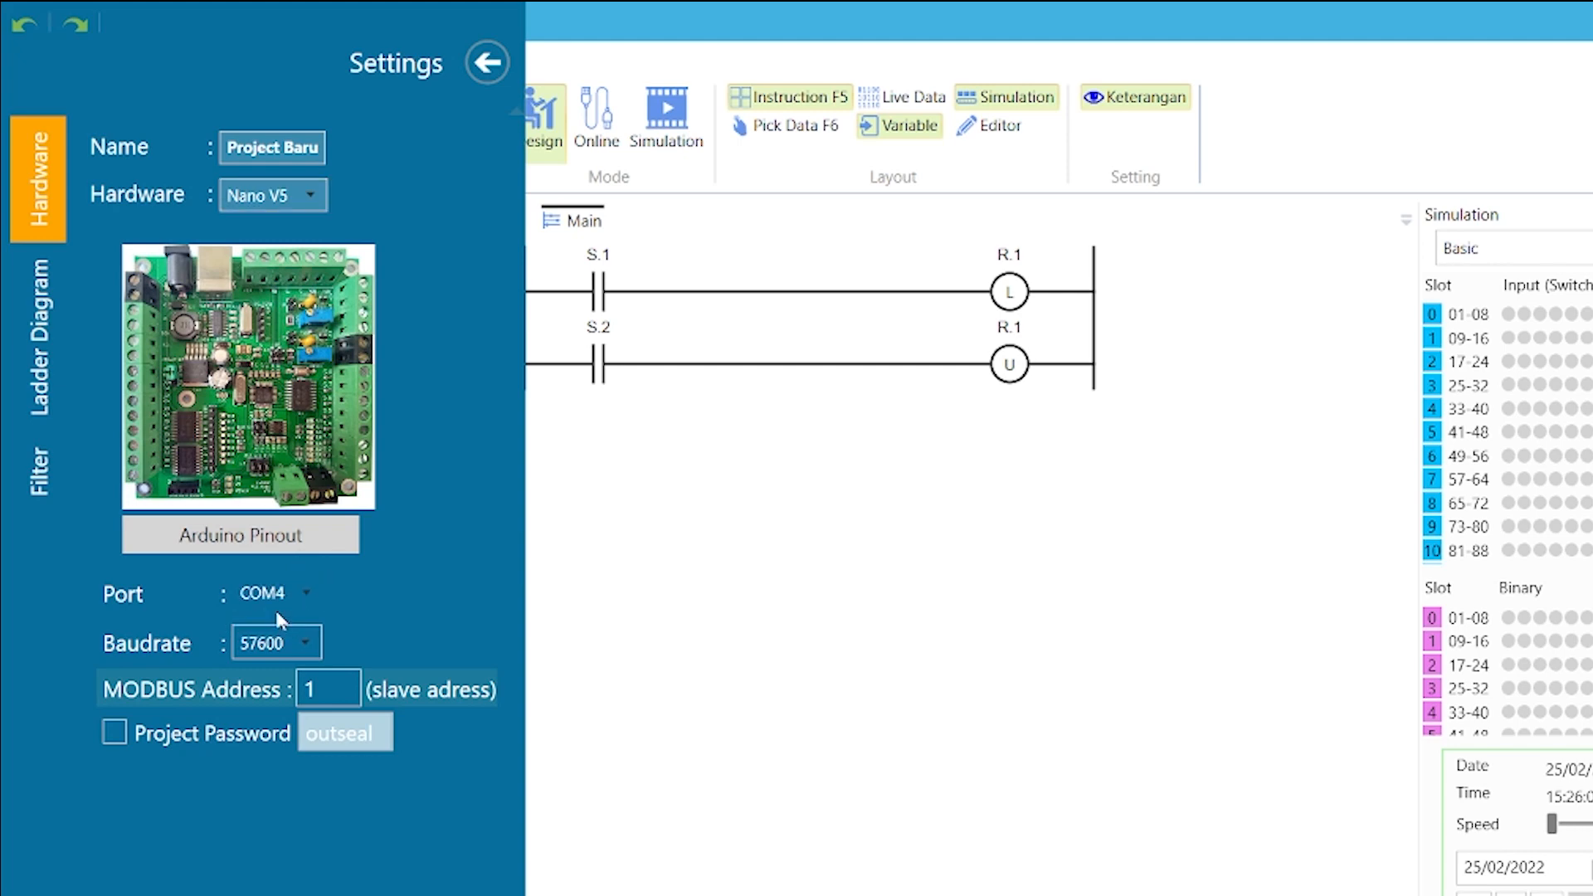
left_click(486, 63)
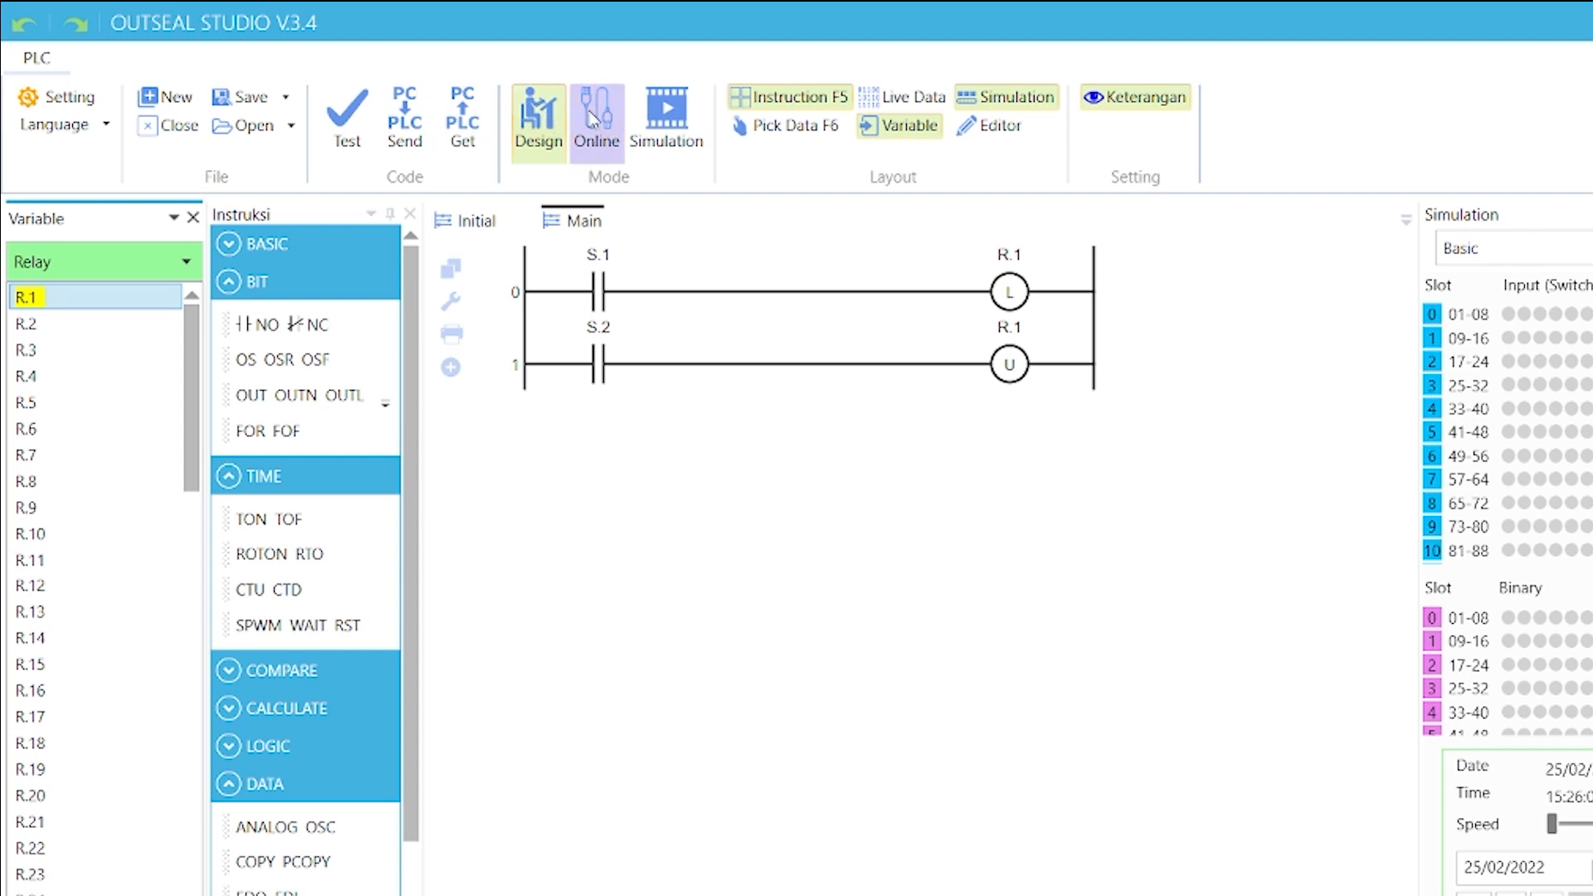
- Connect online to the Nano V5 PLC and show live relay and switch values
left_click(597, 116)
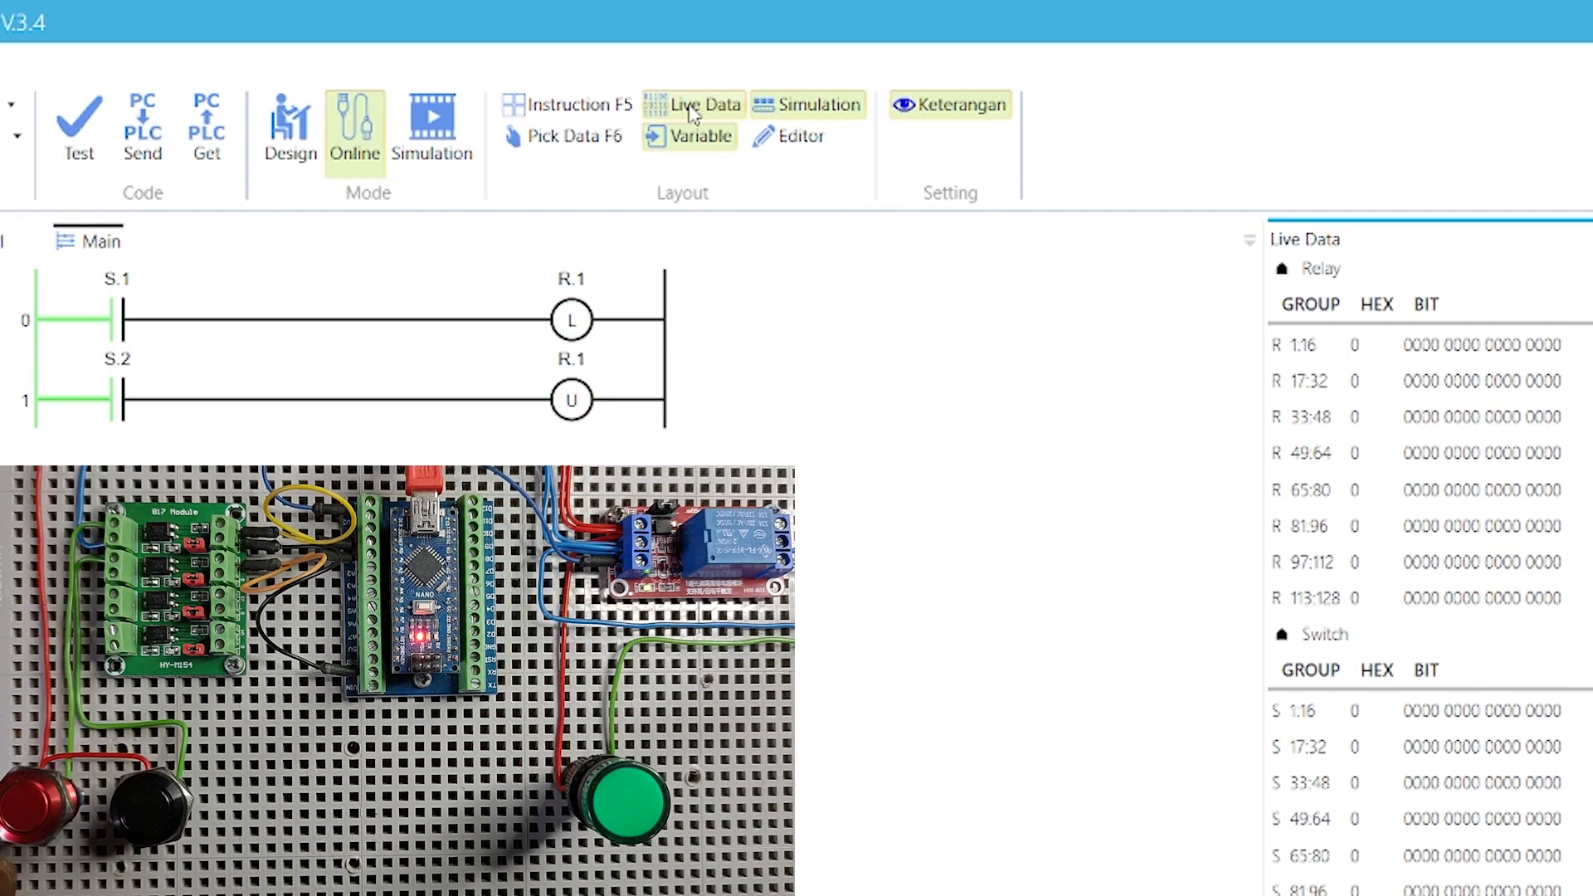
left_click(31, 813)
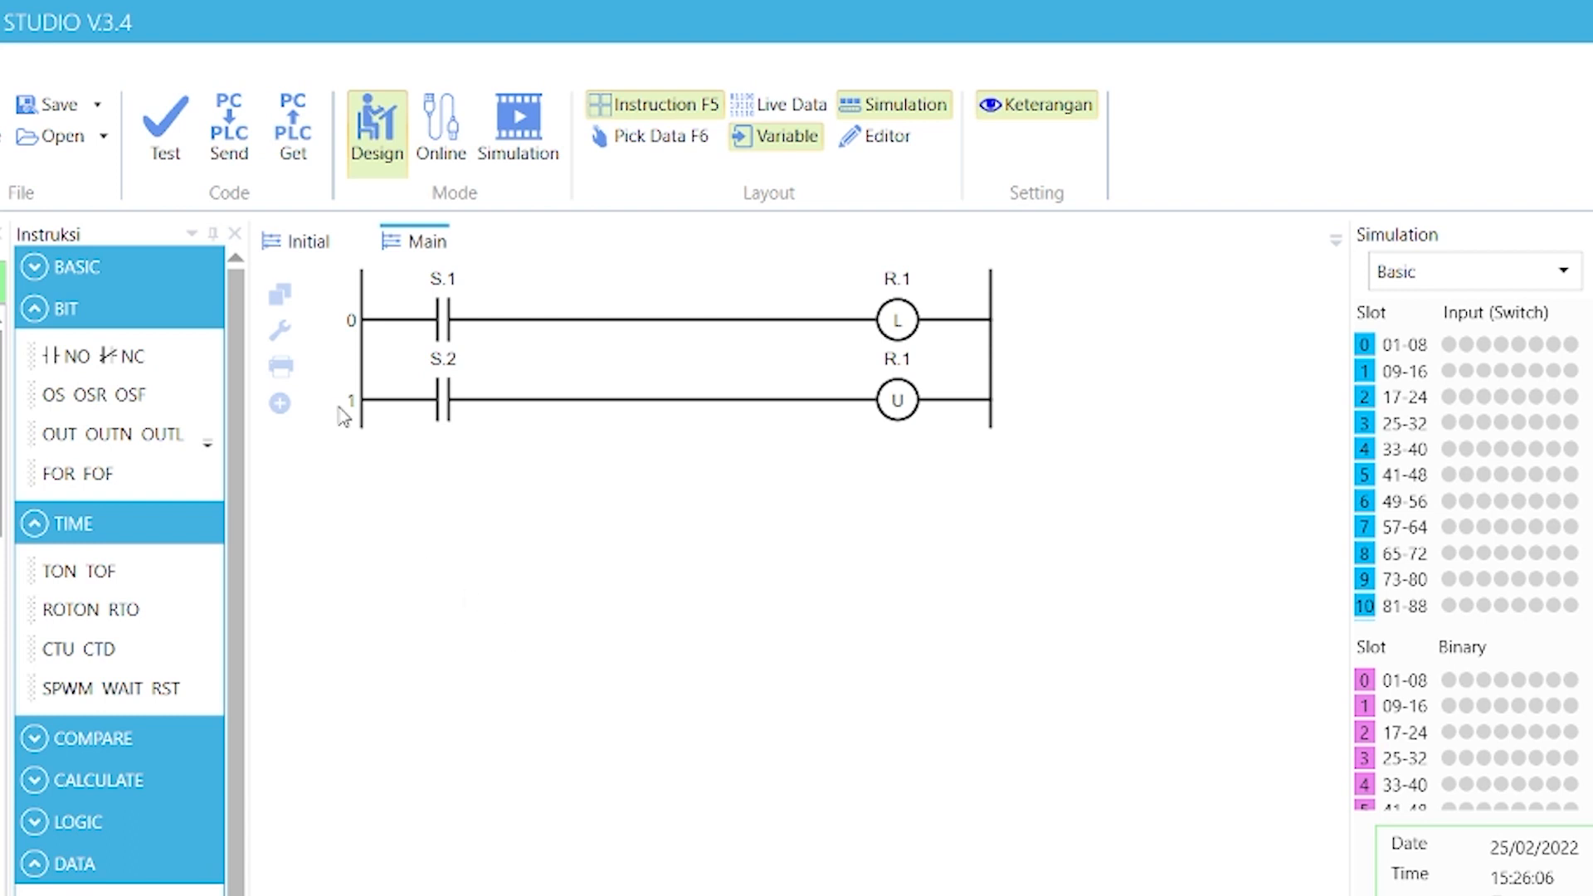
- Delete rung 1 and change the R.1 coil from latch to FOR
right_click(345, 415)
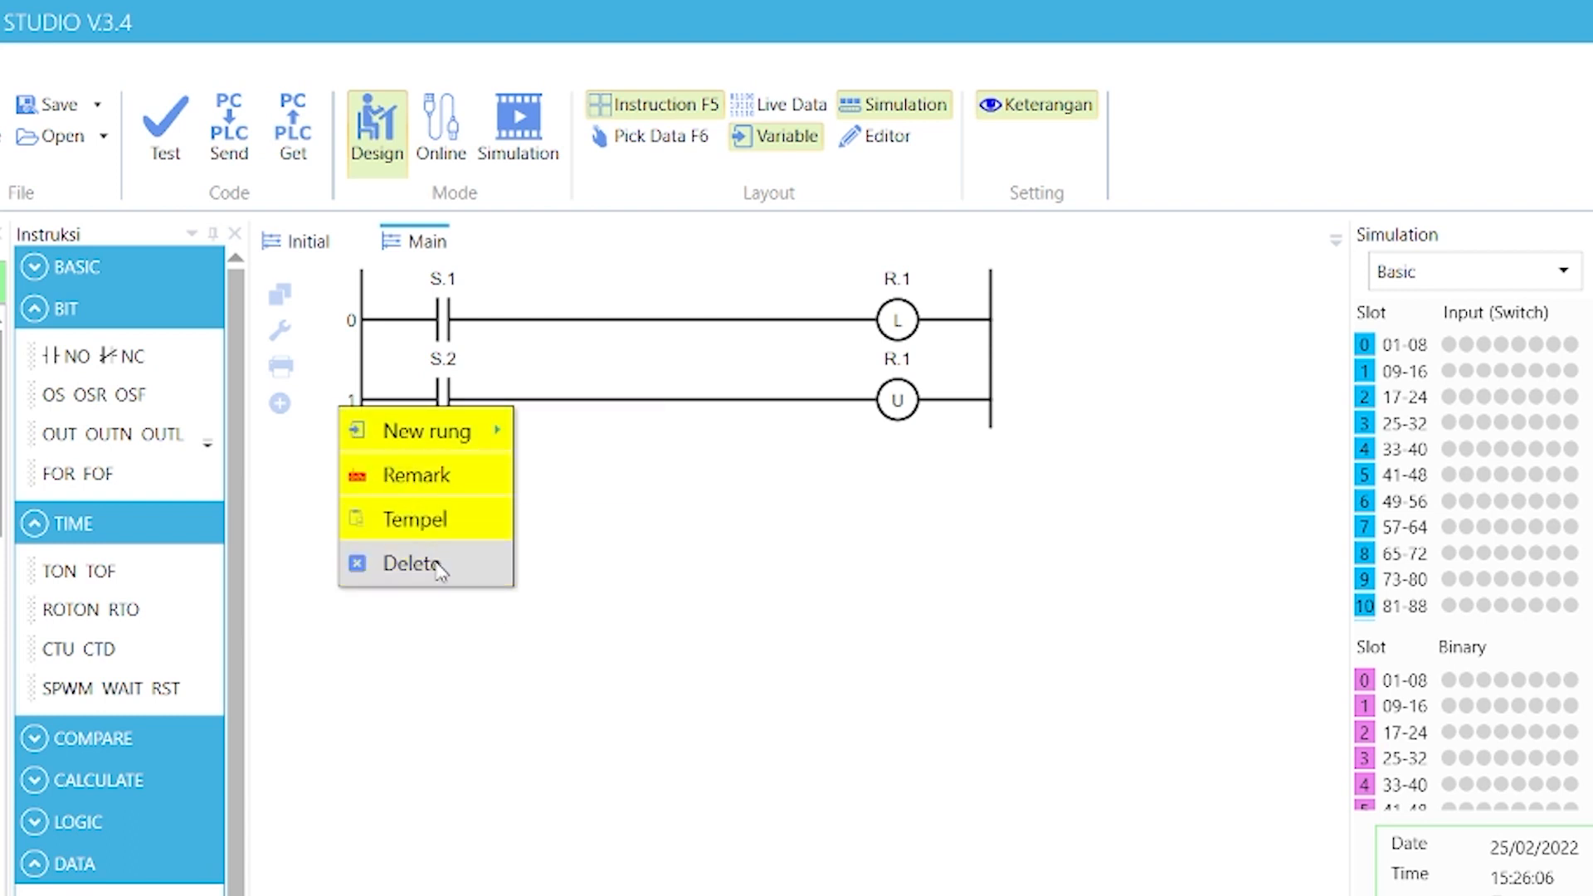
left_click(413, 563)
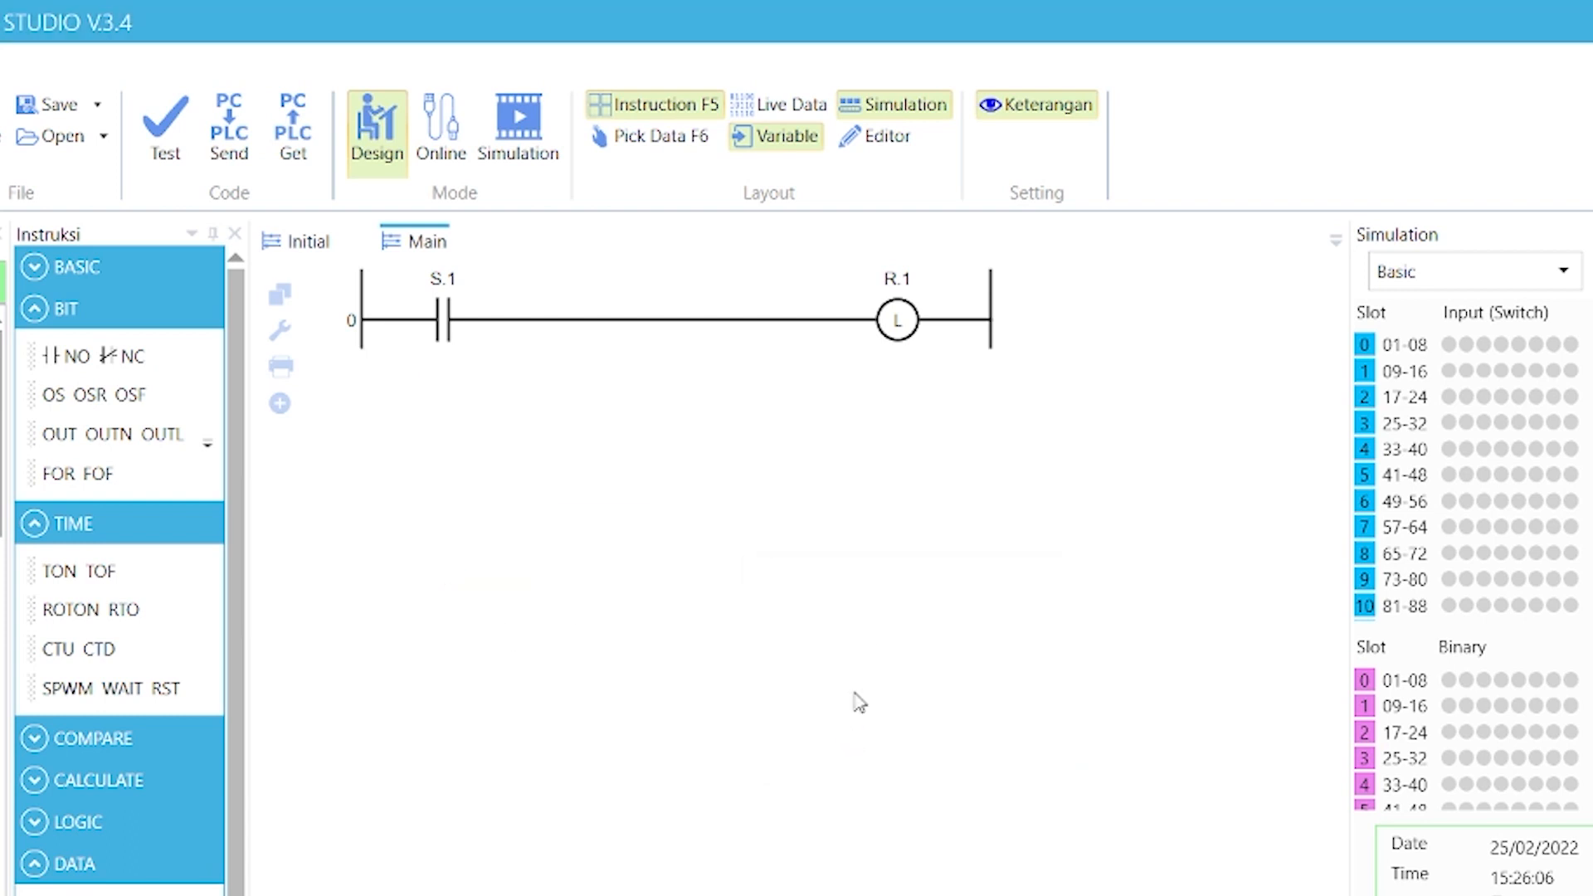
right_click(894, 317)
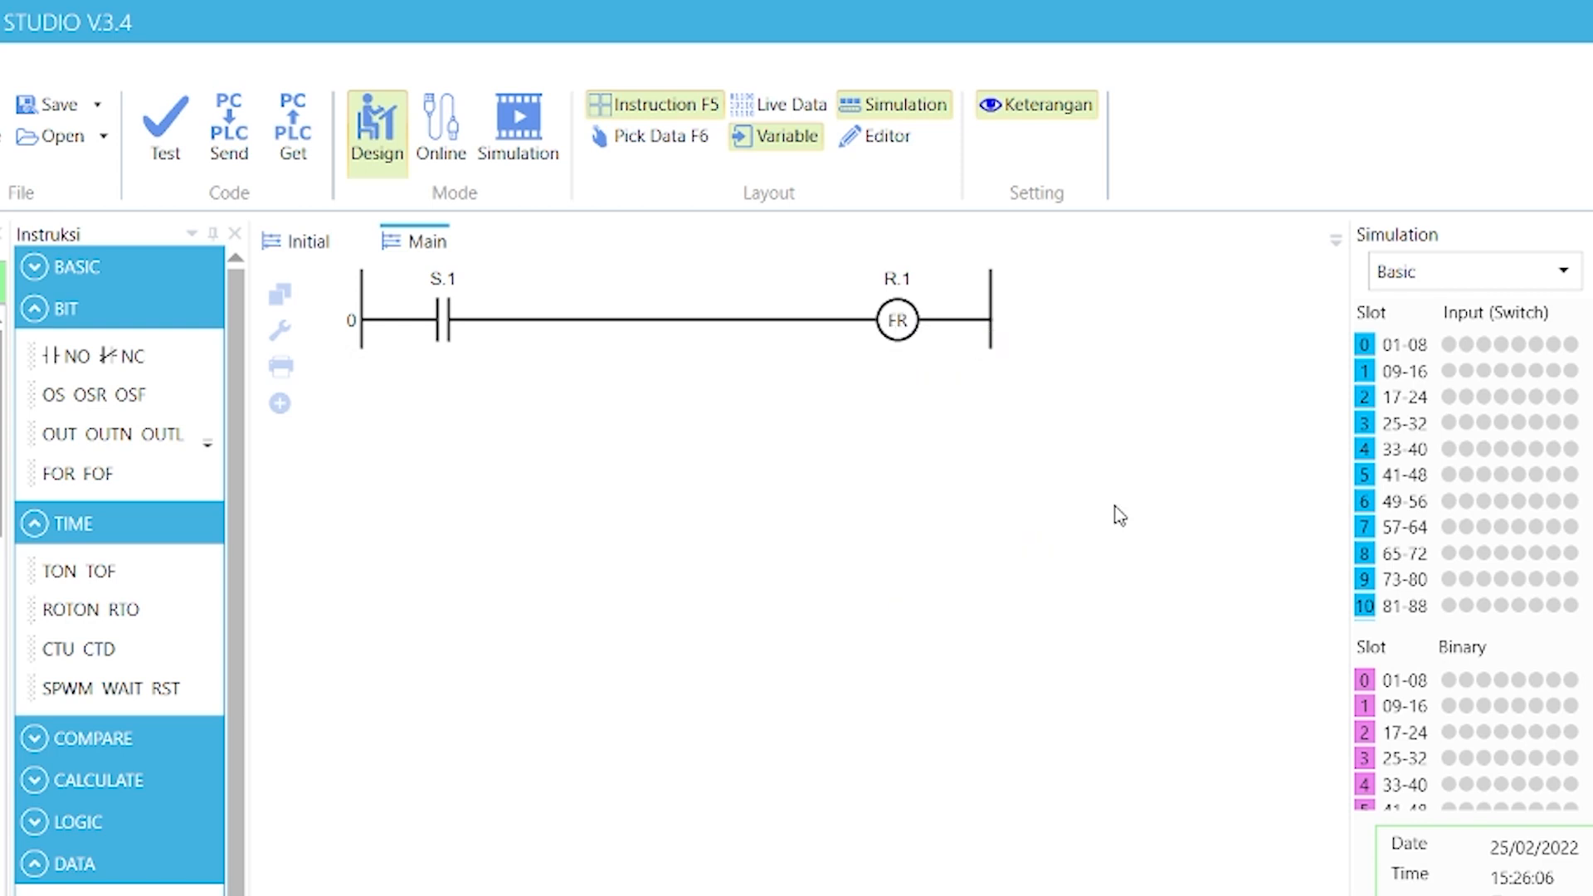
mouse_move(946, 486)
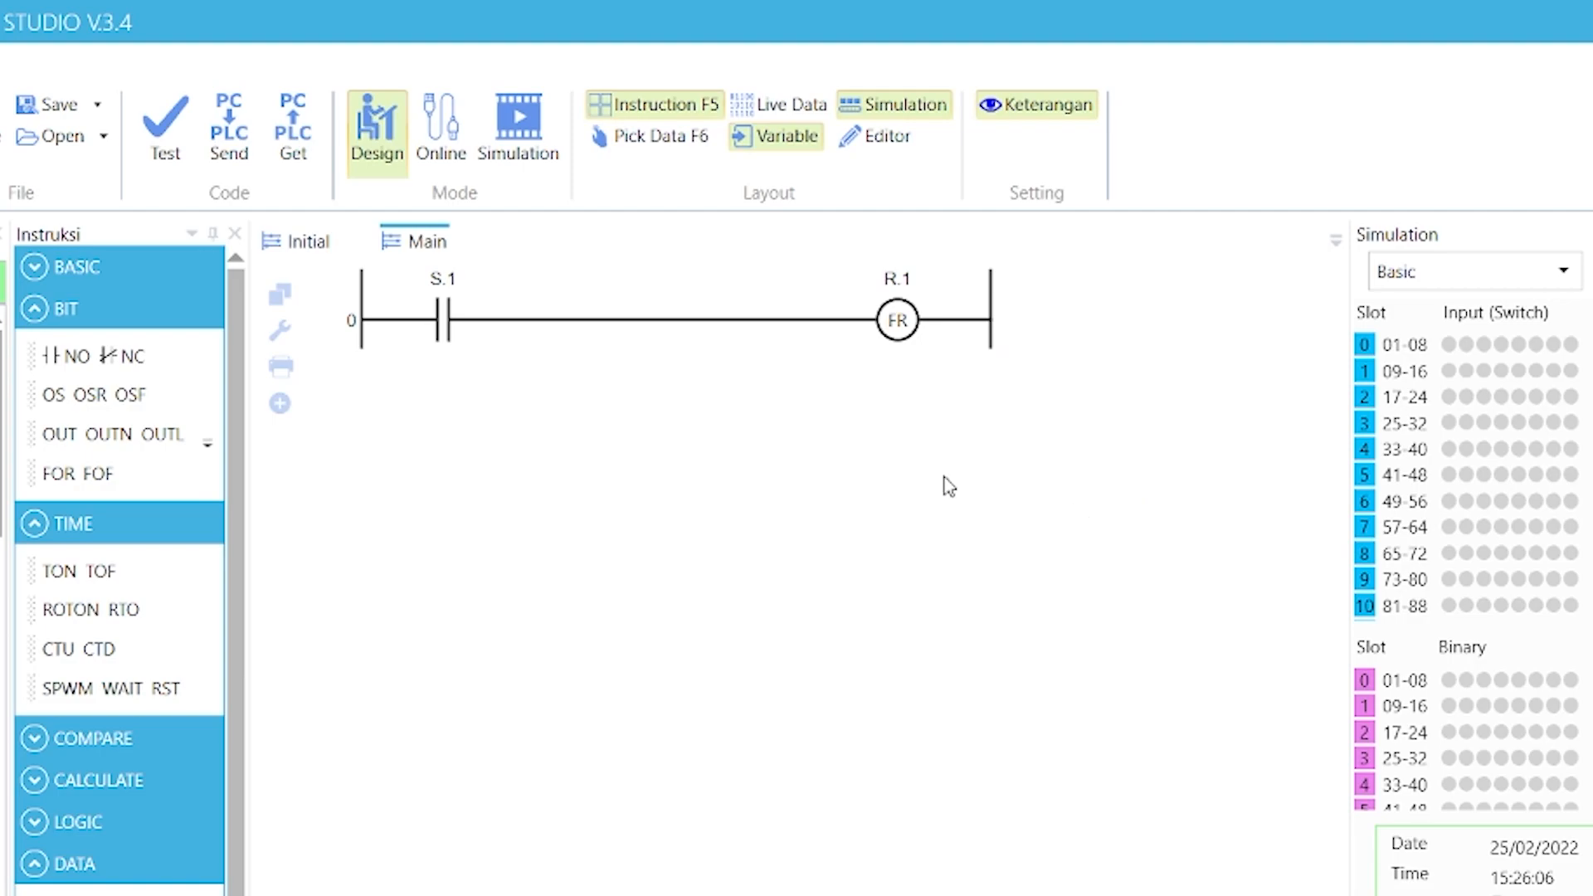